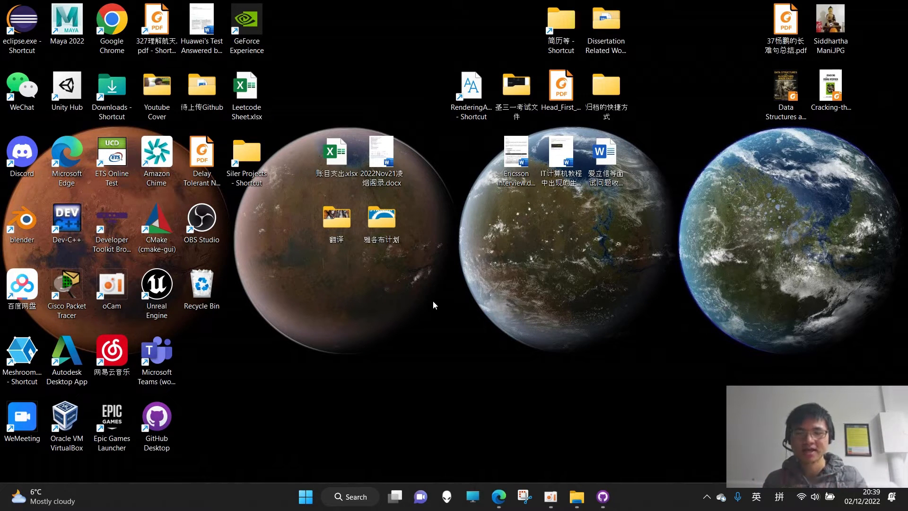
mouse_move(220, 366)
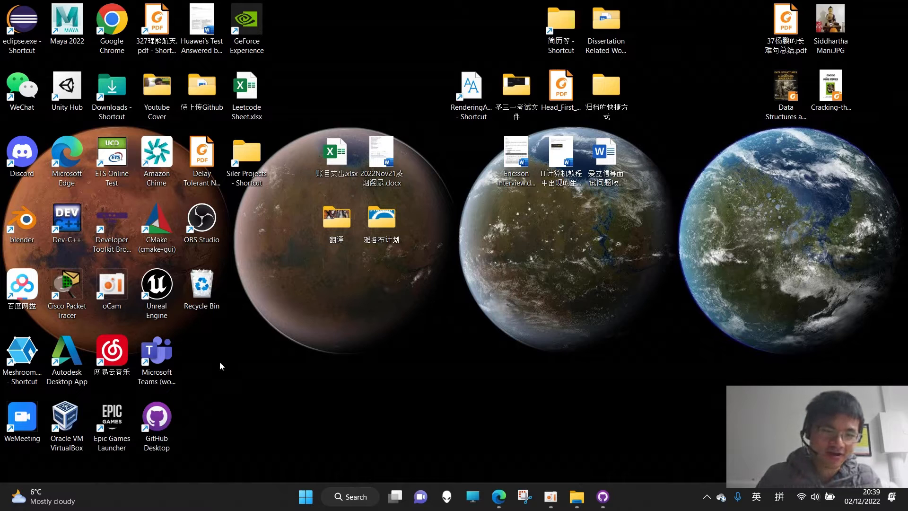
mouse_move(245, 343)
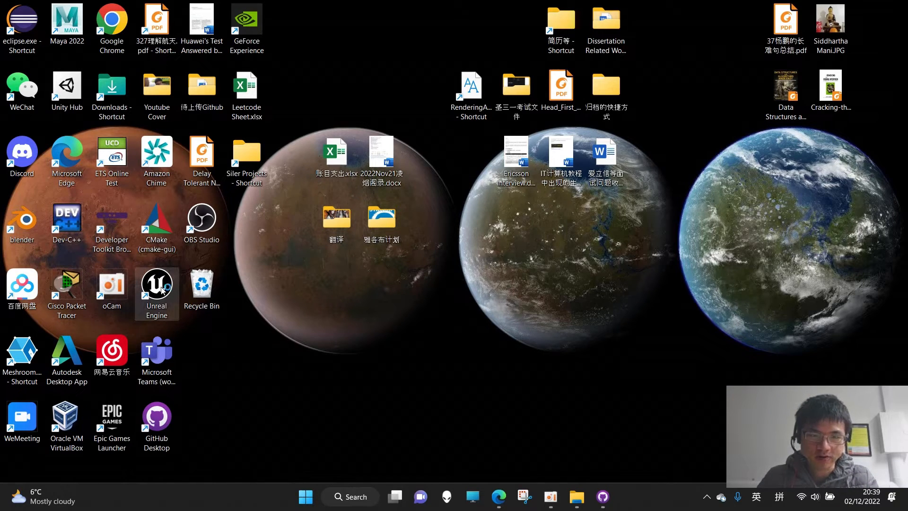
Step: Launch Unreal Engine from its desktop shortcut to reach the project browser
double_click(156, 284)
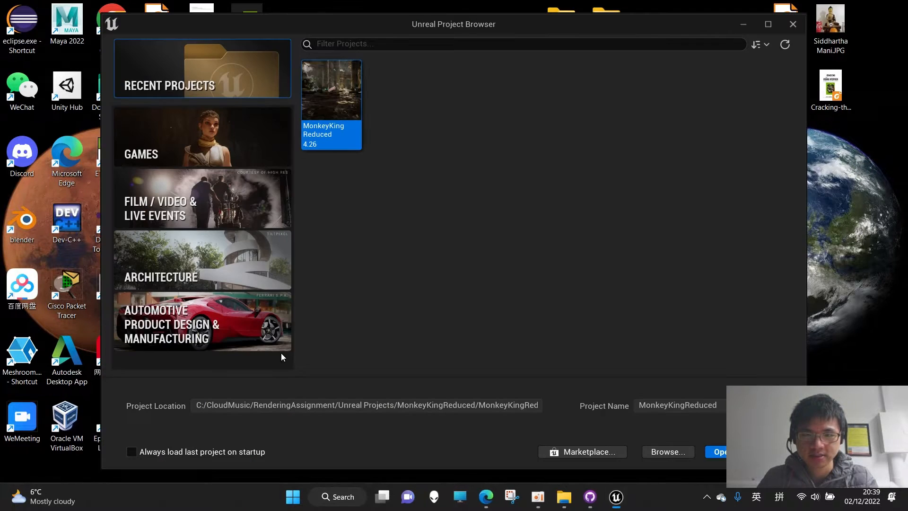
Step: Choose the Games > Third Person template with Raytracing enabled
click(202, 137)
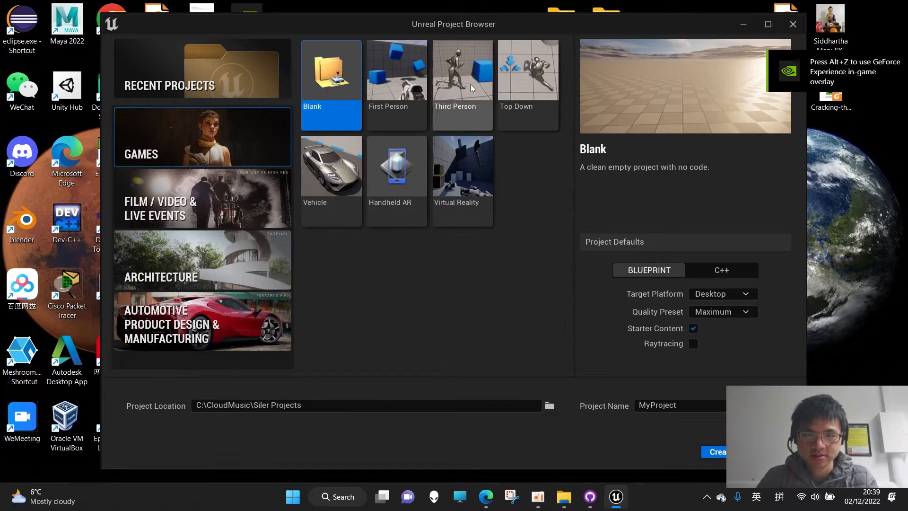
click(462, 69)
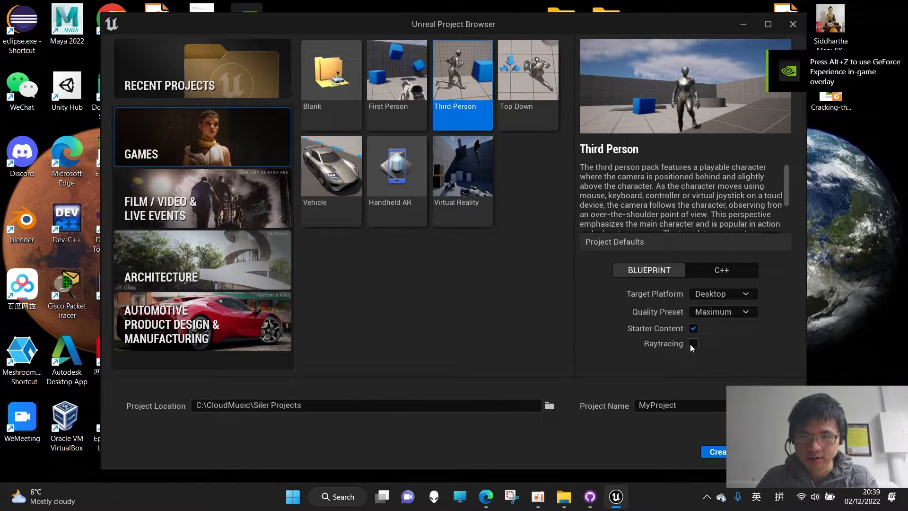
click(693, 344)
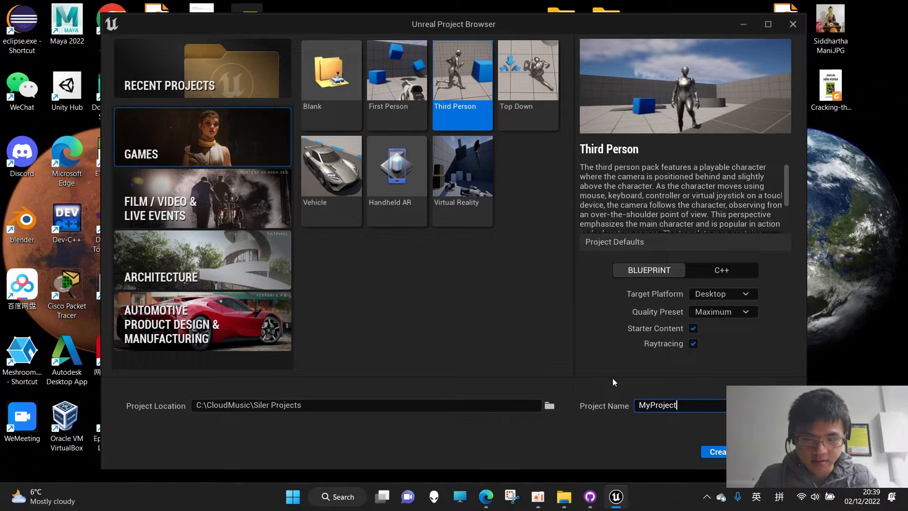
Step: Name the project SkyBridge_Ken in the Siler Projects folder and create it
text(SkyBrid)
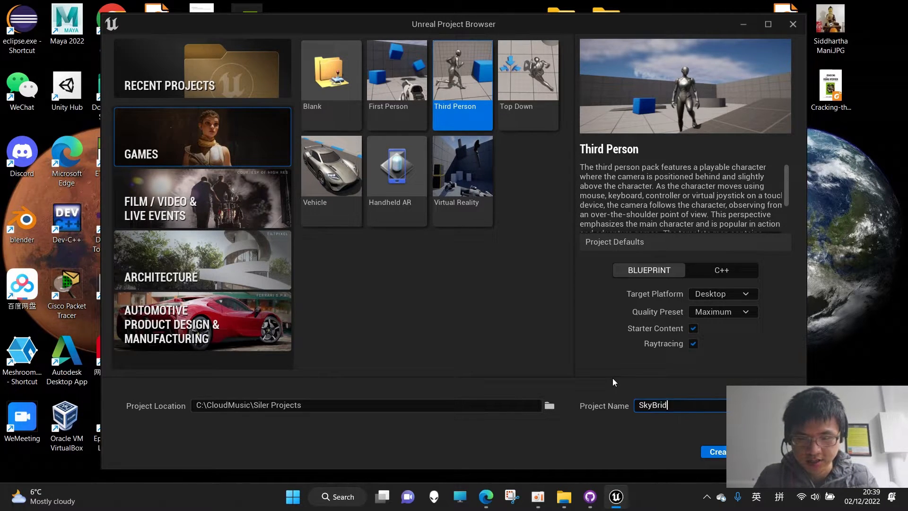
text(ge)
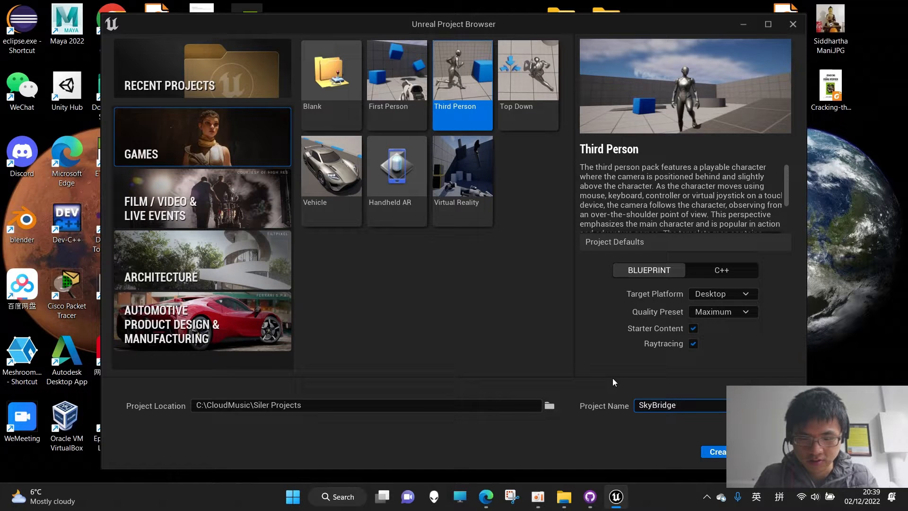
text(-)
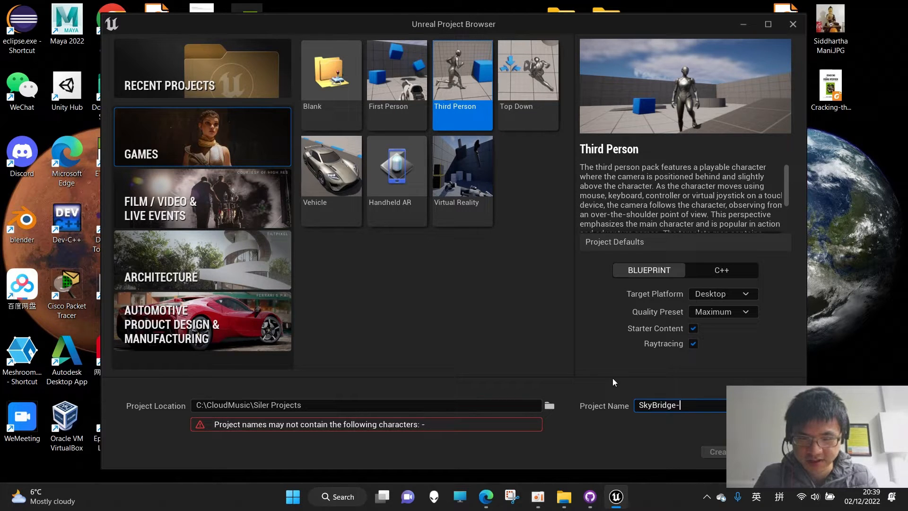
key(backspace)
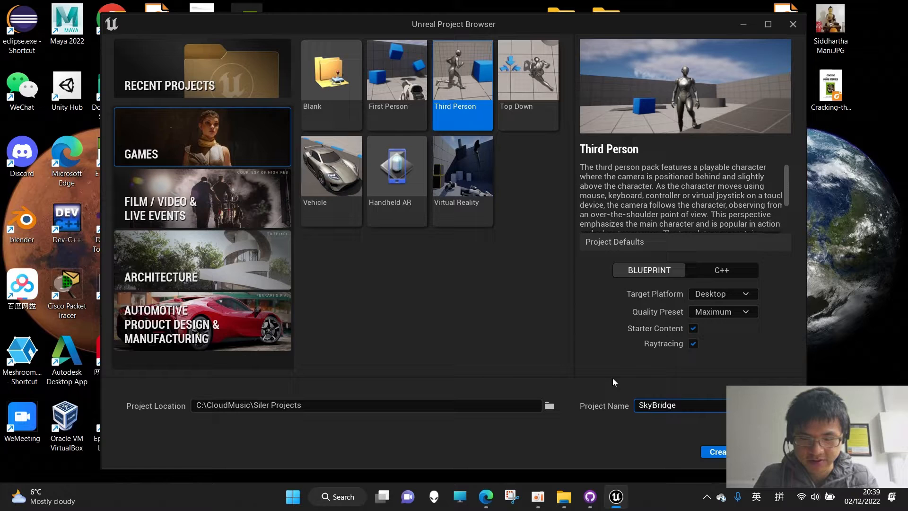
text(_Ken)
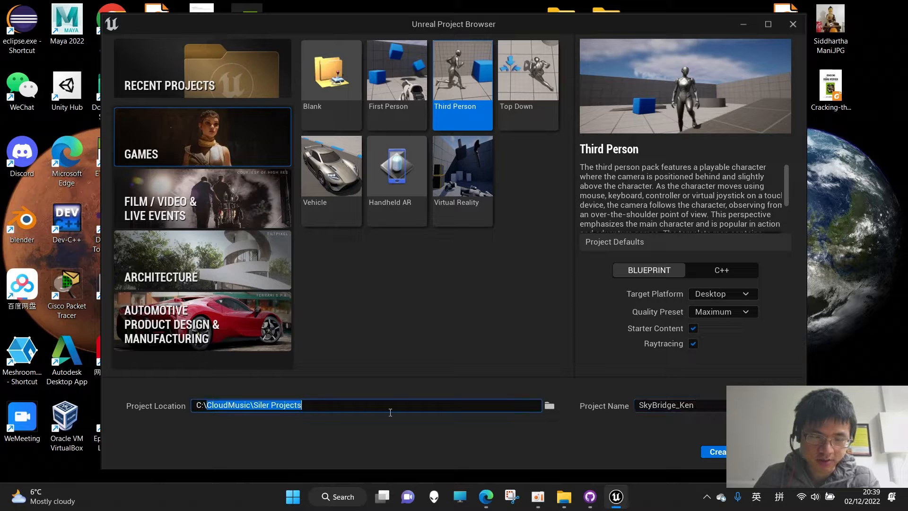
click(260, 405)
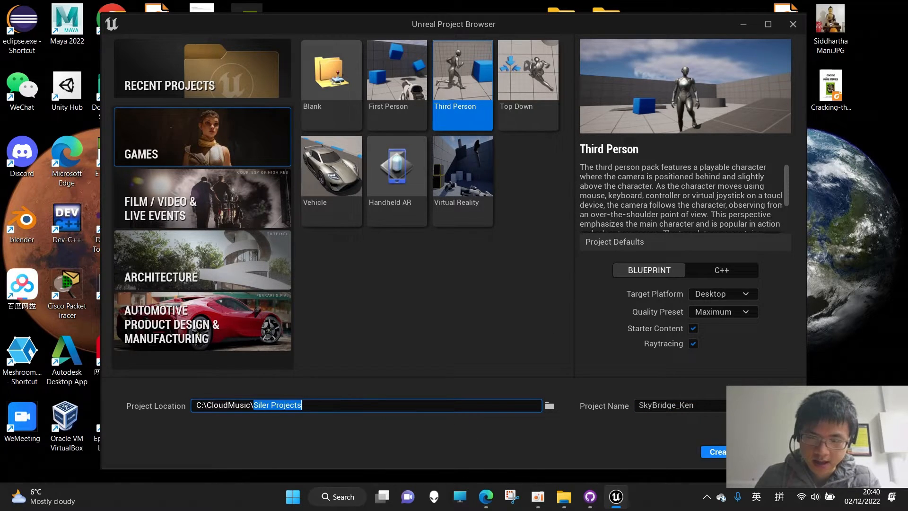
click(718, 452)
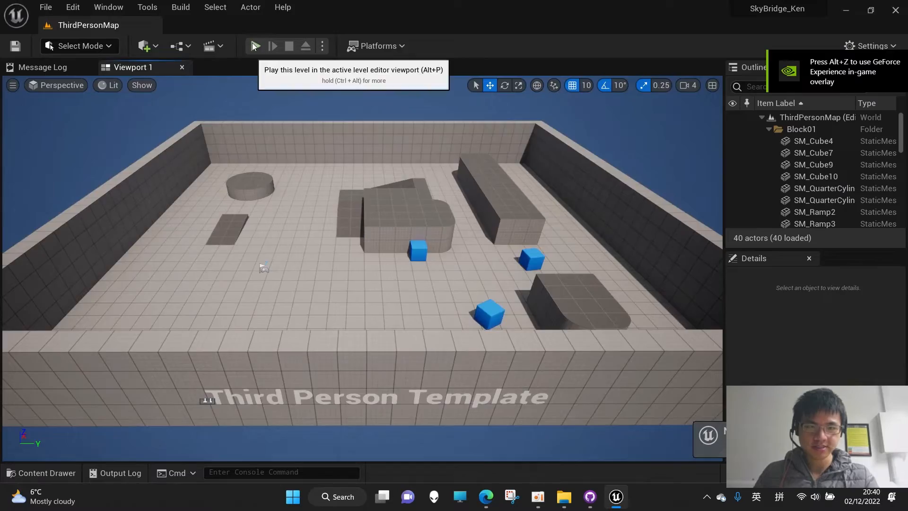
Step: Play ThirdPersonMap briefly, then stop the test play
click(253, 46)
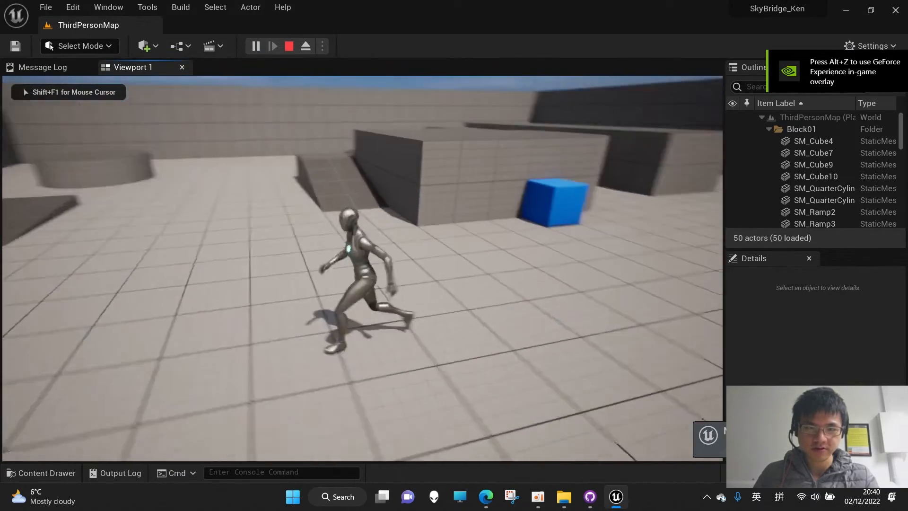
click(562, 496)
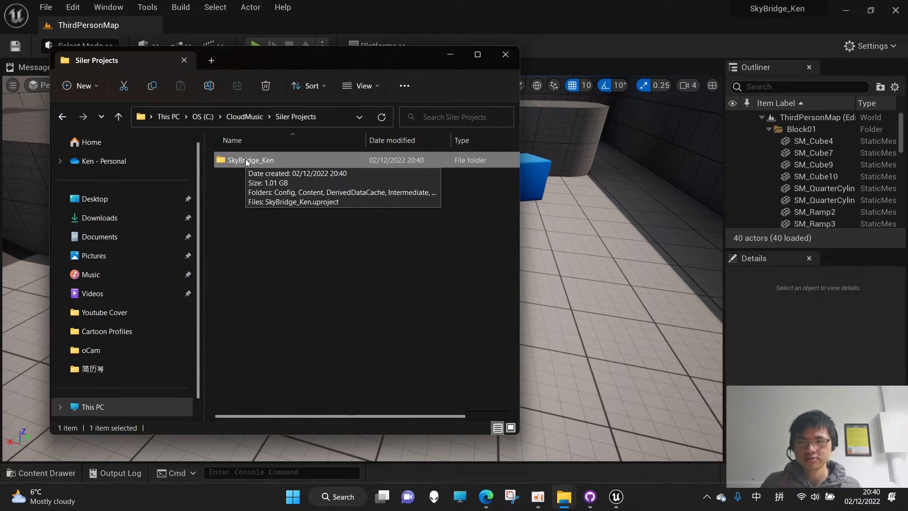
mouse_move(289, 201)
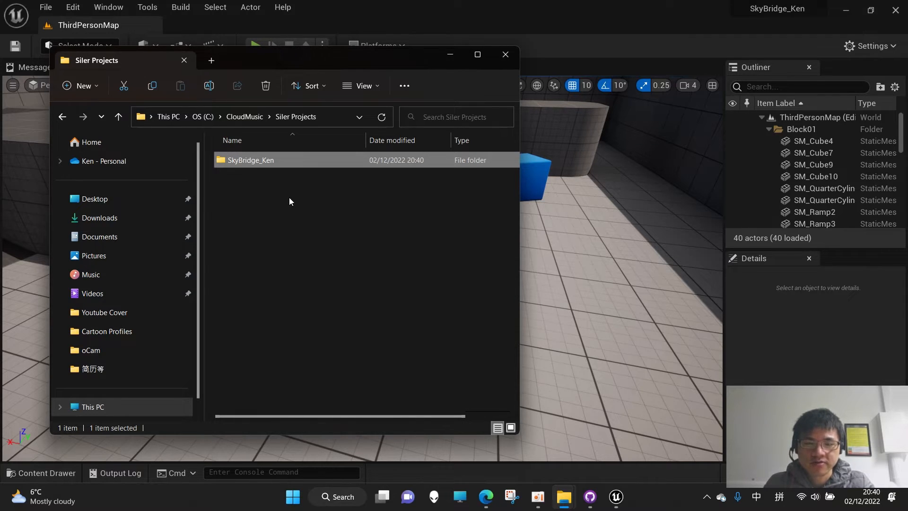
mouse_move(301, 164)
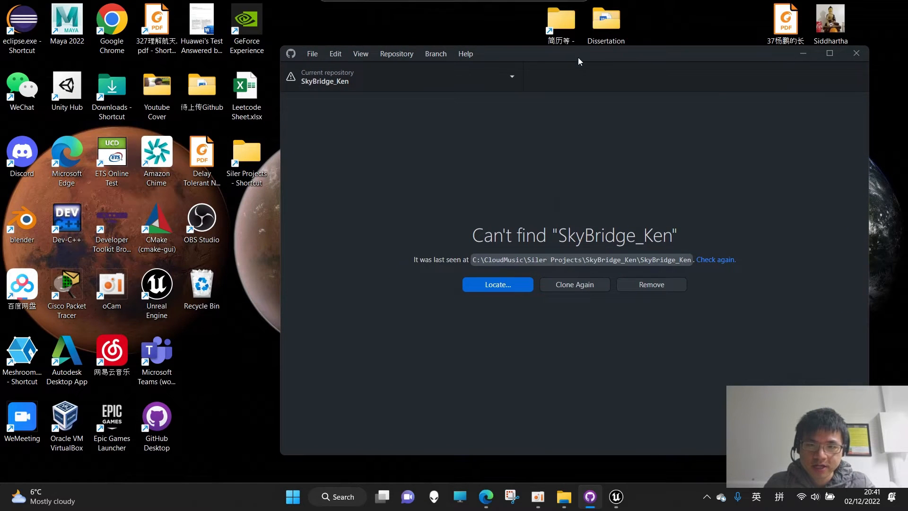
mouse_move(358, 358)
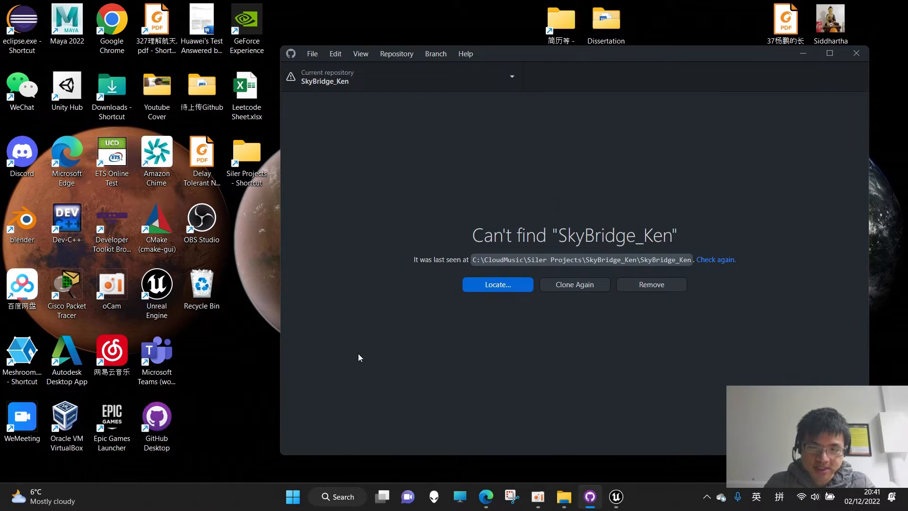
mouse_move(651, 285)
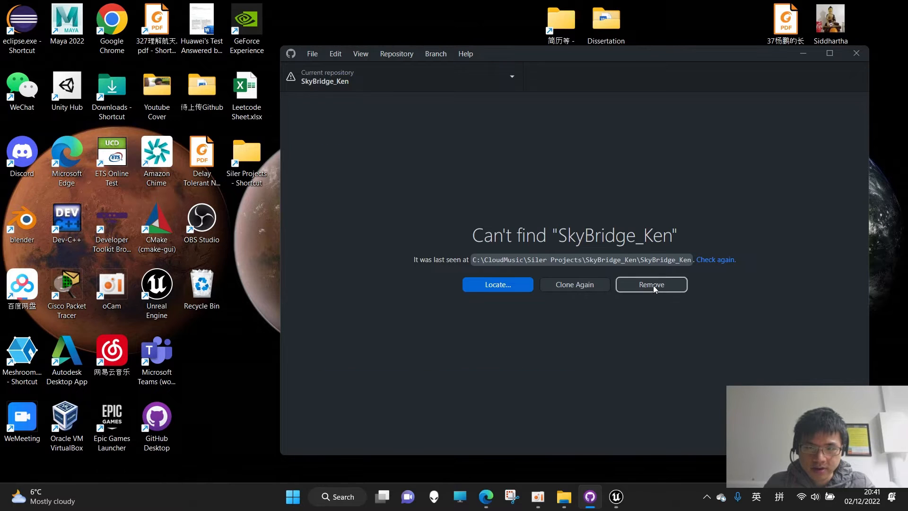
Step: Remove the missing SkyBridge_Ken repository and set the SilerTech form's ignore template to UnrealEngine
click(651, 284)
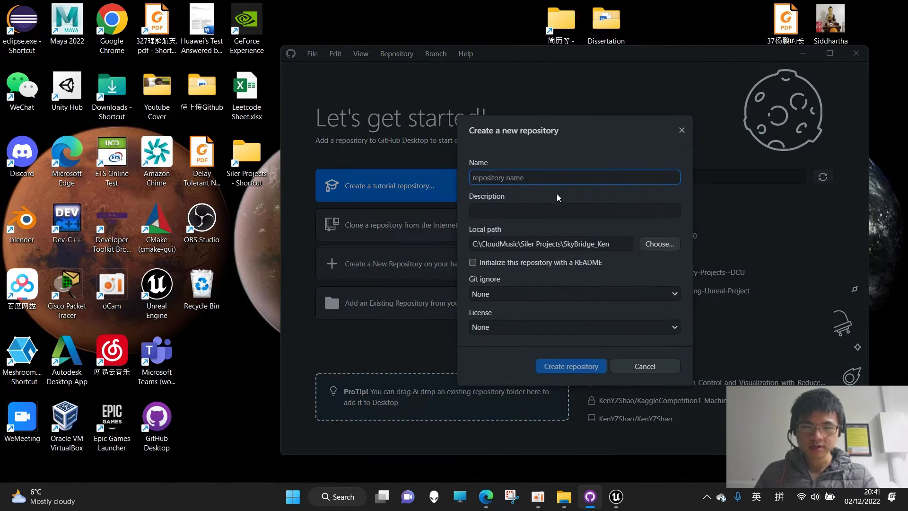
click(574, 294)
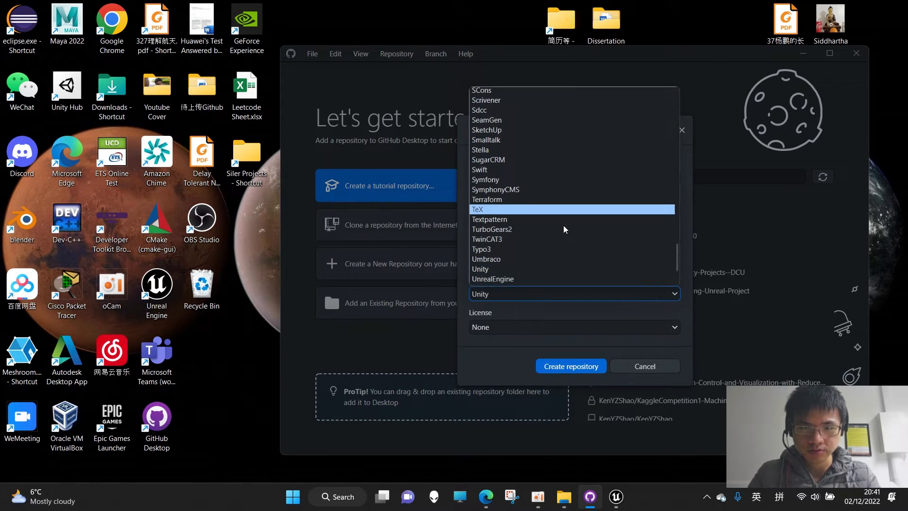
click(493, 278)
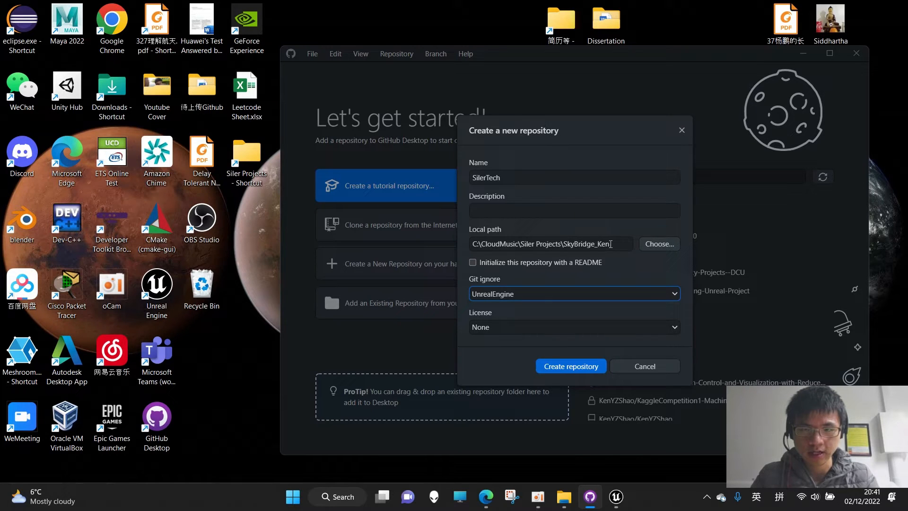
Step: Place SilerTech in Siler Projects with a README and create the repository
click(658, 244)
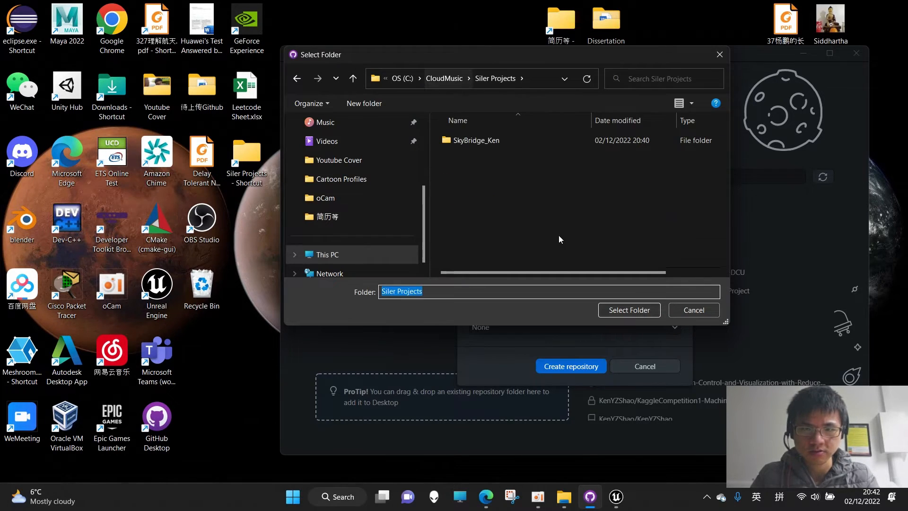
click(629, 310)
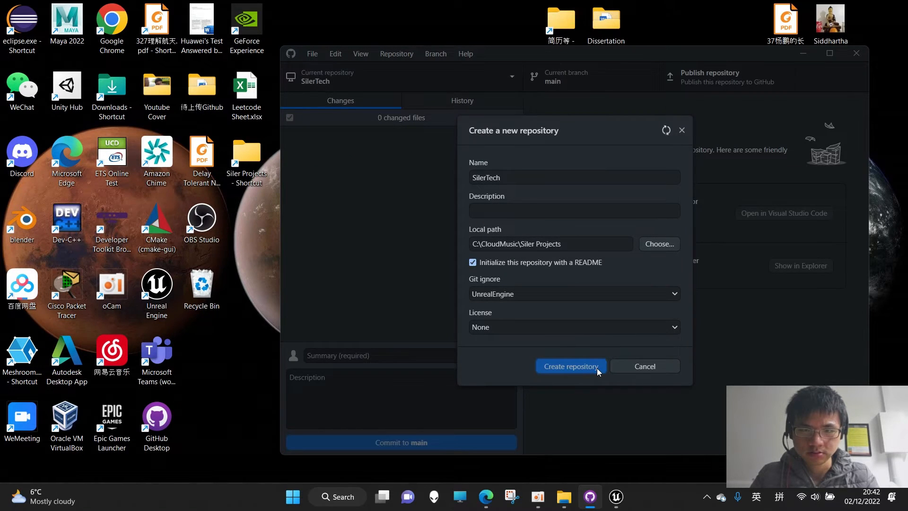
click(571, 366)
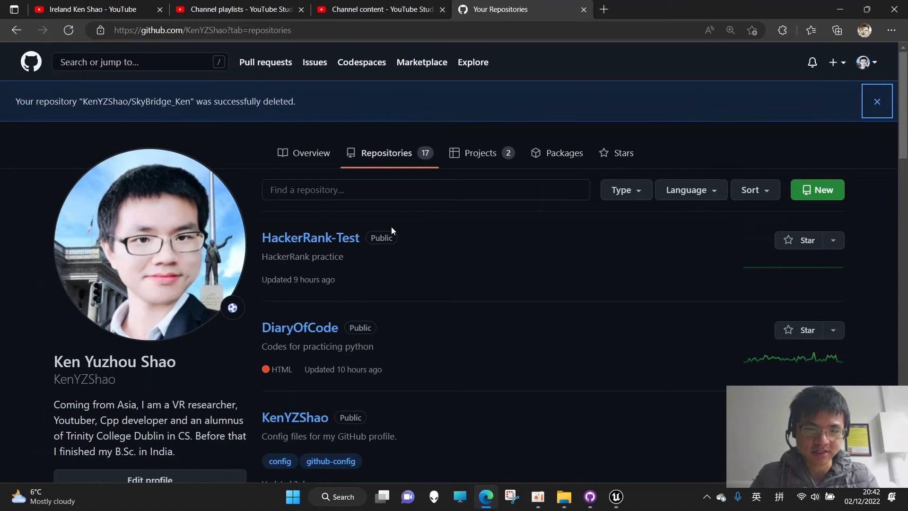
click(877, 101)
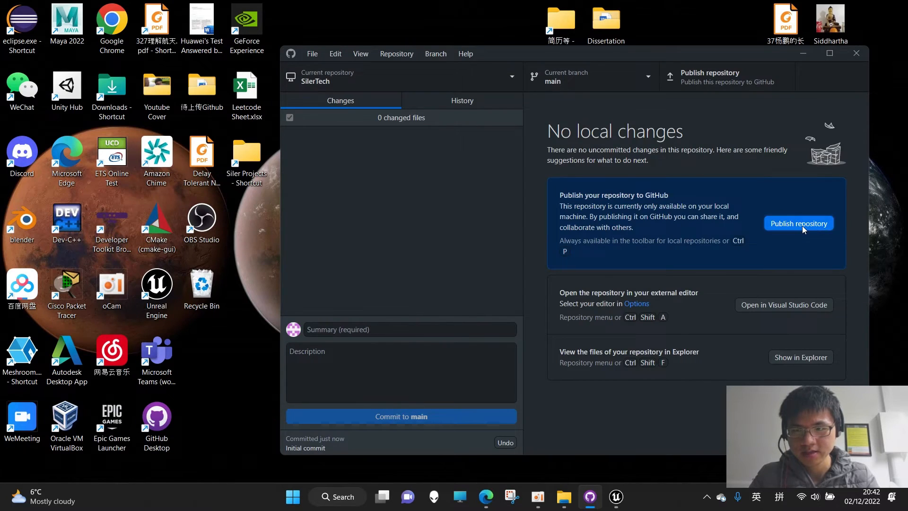
Step: Publish SilerTech as a private GitHub repository and view it in the browser
click(799, 223)
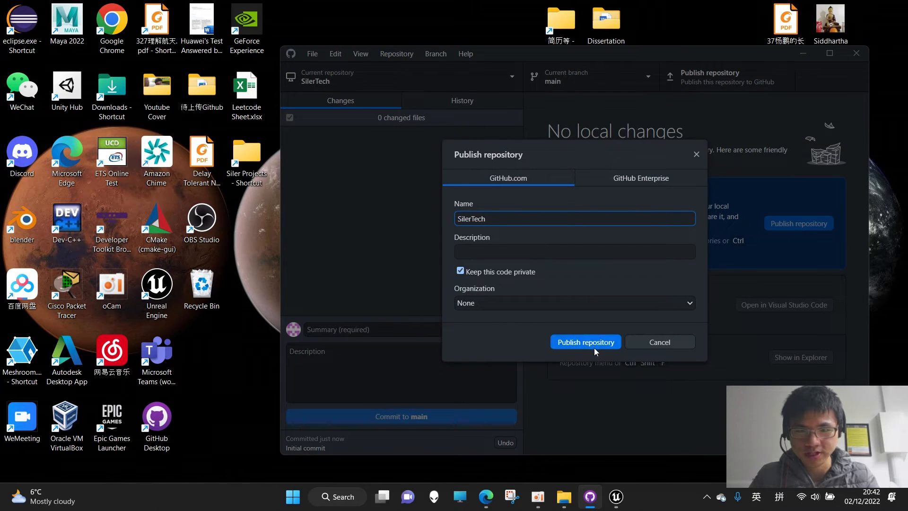
click(585, 341)
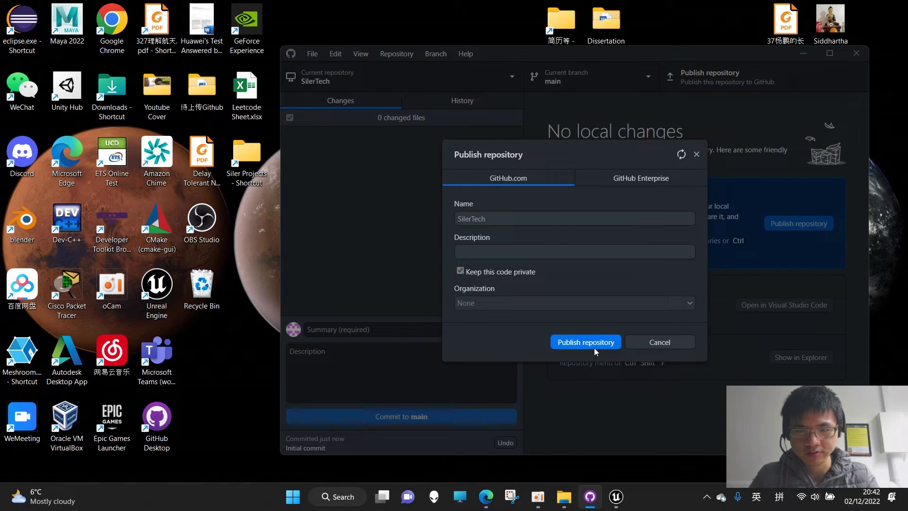
click(586, 342)
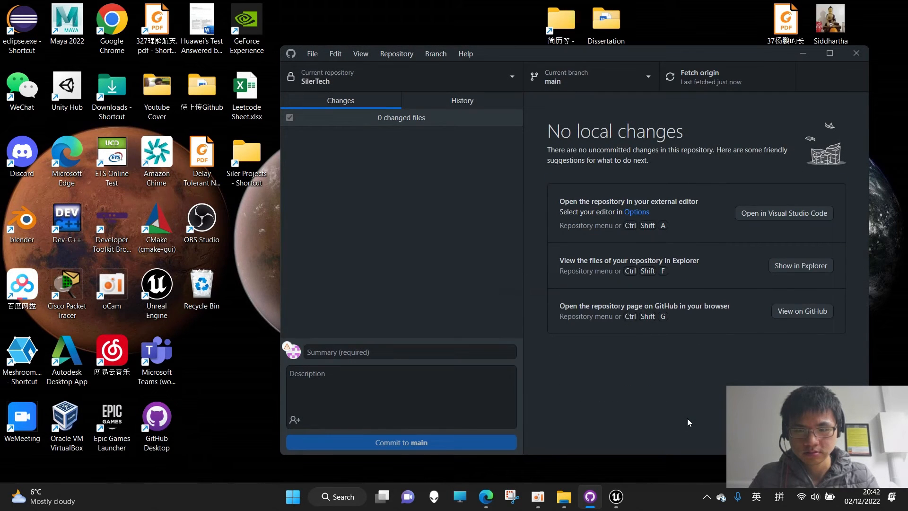
click(485, 496)
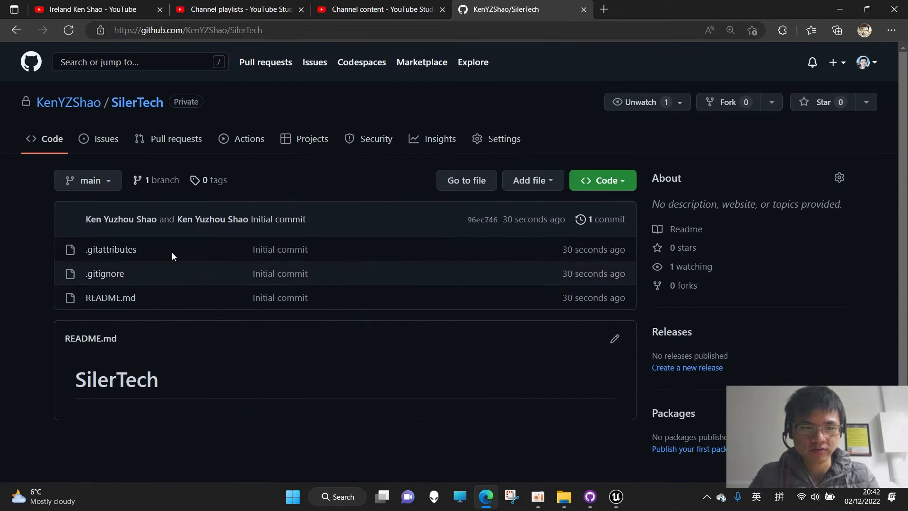
mouse_move(57, 272)
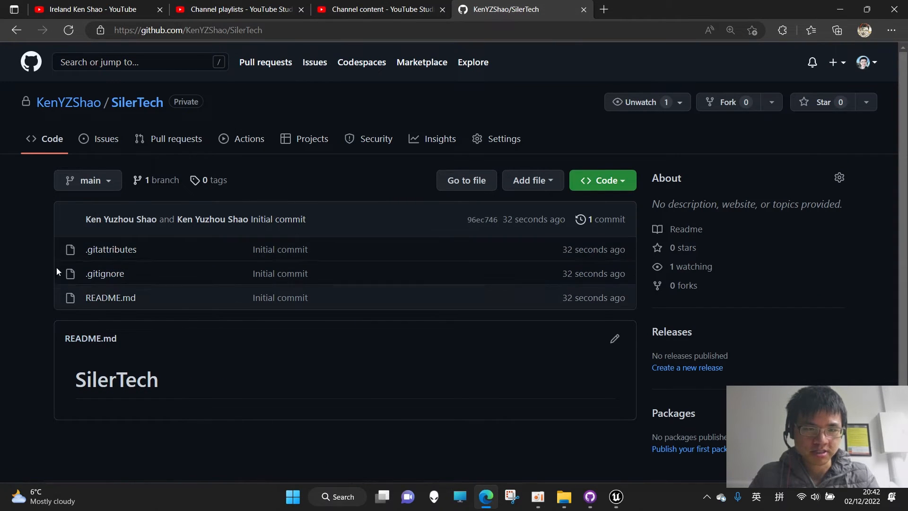
mouse_move(128, 238)
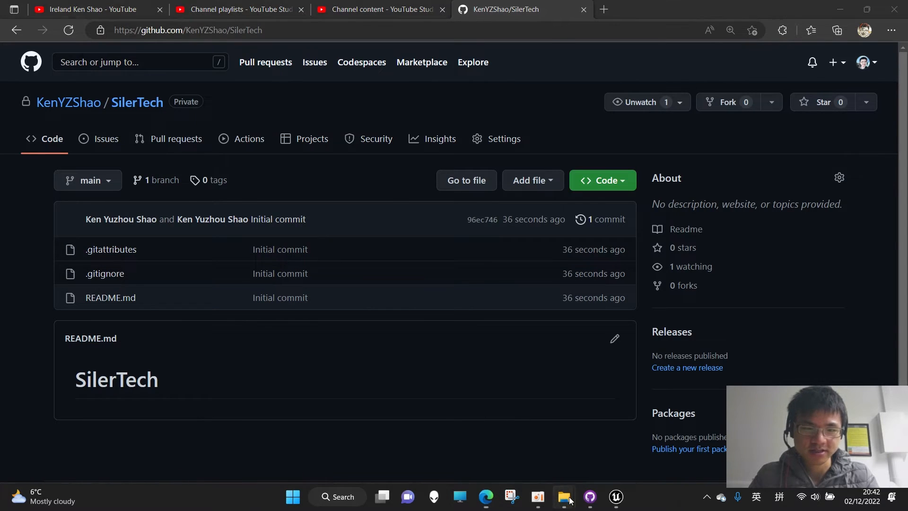
Step: Copy the SkyBridge_Ken project contents from Siler Projects into the SilerTech folder
click(563, 496)
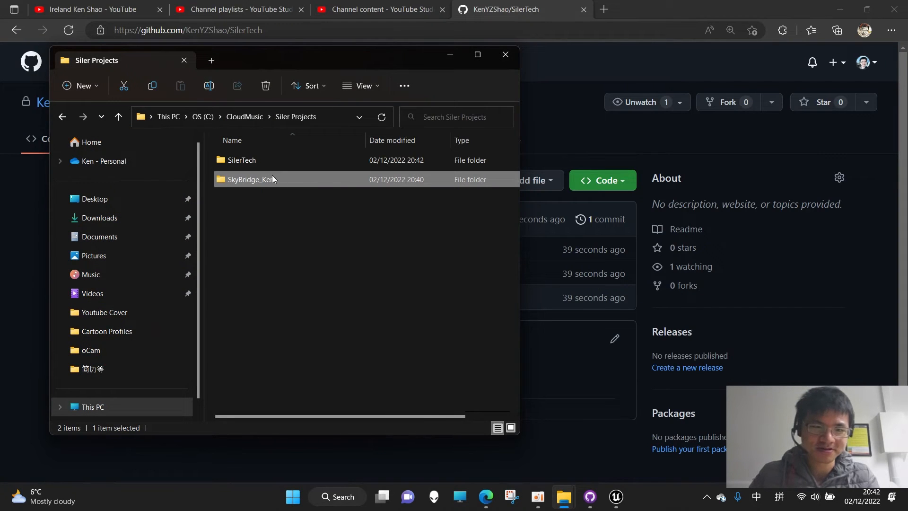
double_click(255, 179)
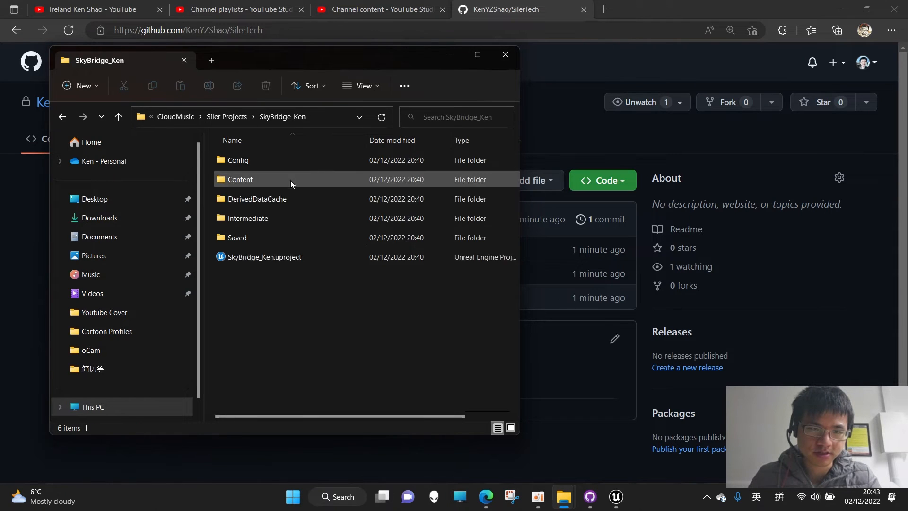
key(ctrl+a)
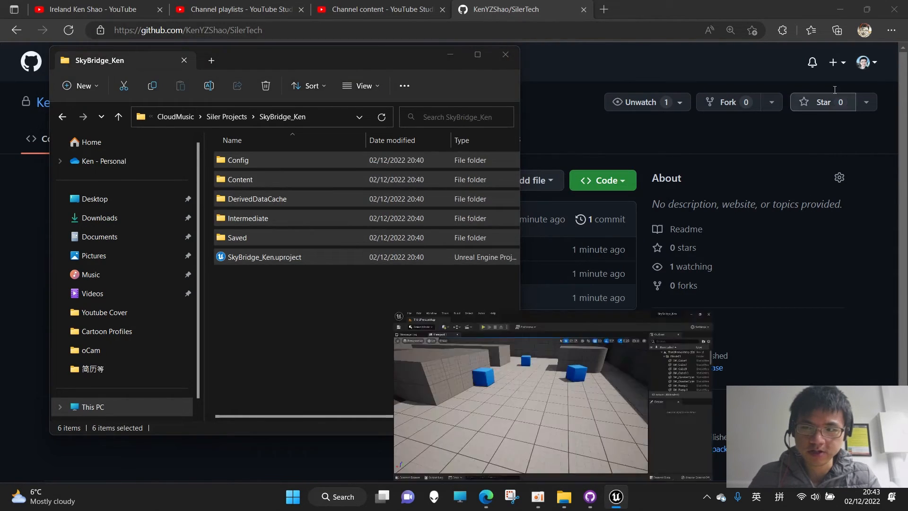
click(118, 116)
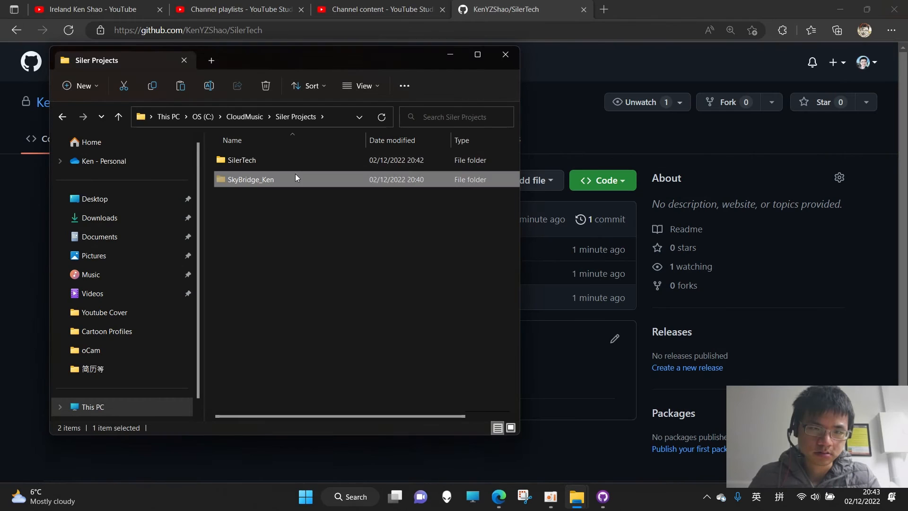
double_click(241, 160)
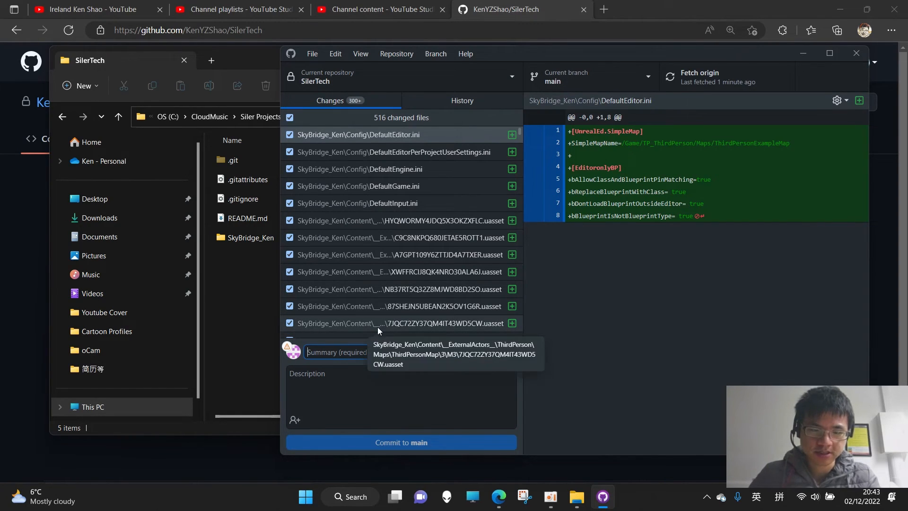
Step: Commit the 516 changes to main with summary 'Default 3rd Person Scene'
text(Default)
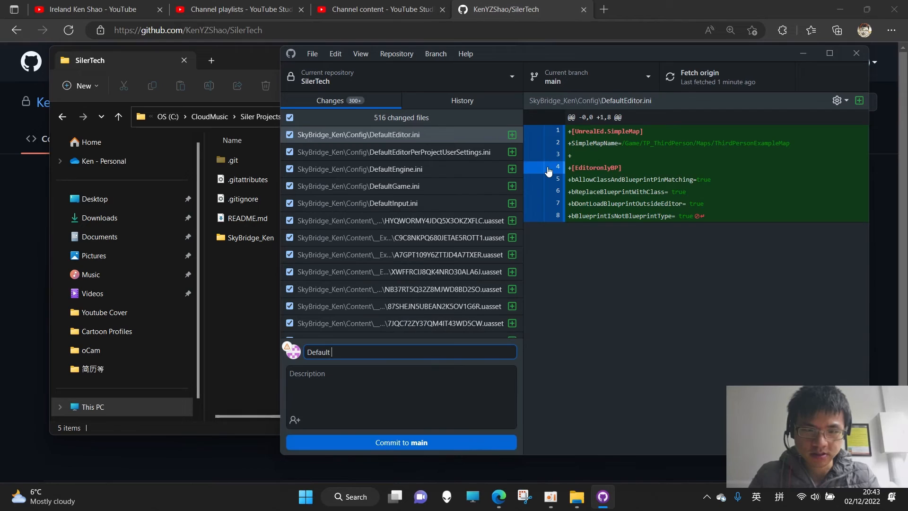
text(3rd Person Scene)
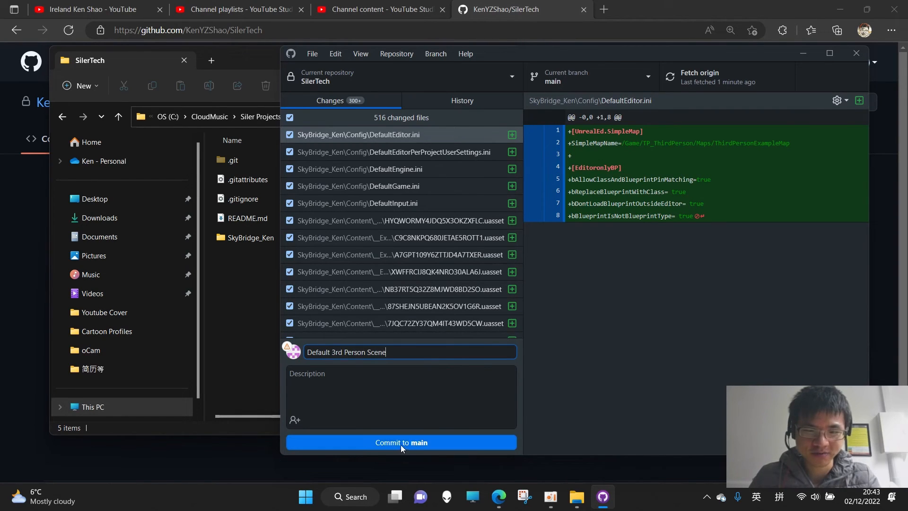
click(401, 442)
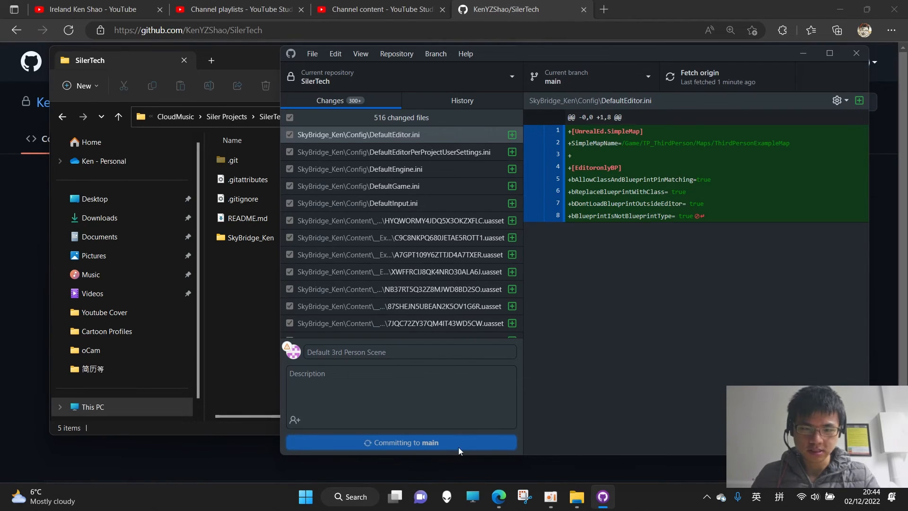
click(401, 442)
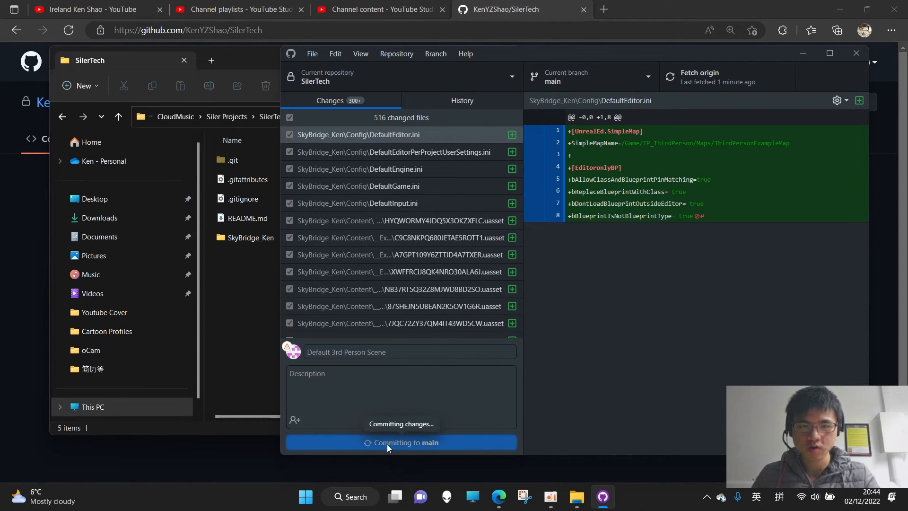
mouse_move(436, 440)
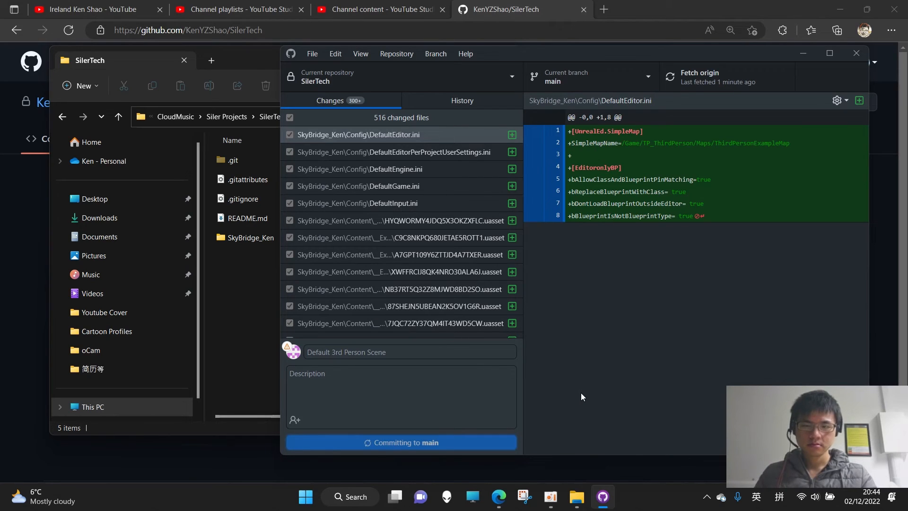
click(401, 442)
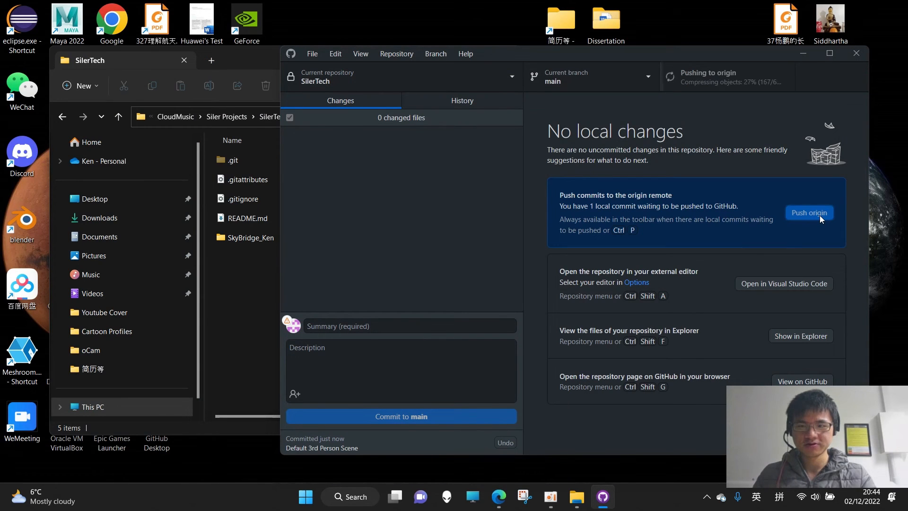
mouse_move(702, 81)
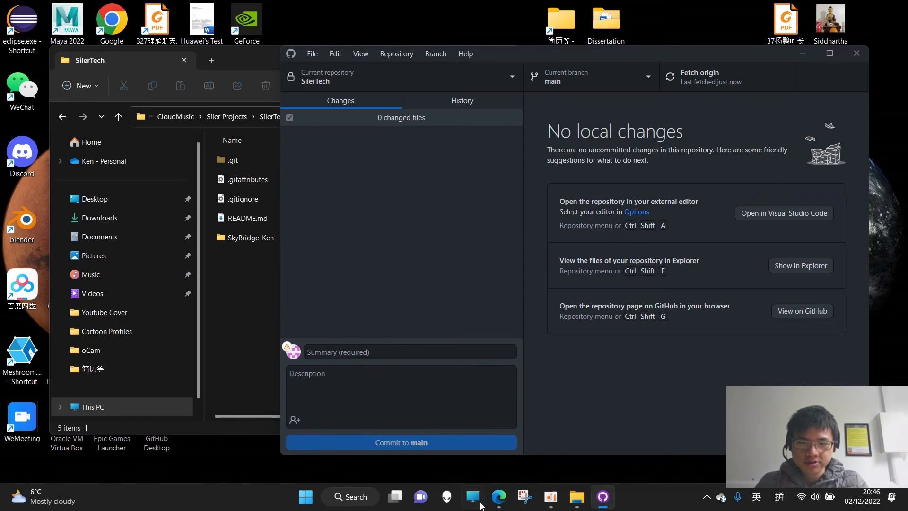
Step: Refresh the GitHub page and browse SkyBridge_Ken and its Content folder
click(497, 496)
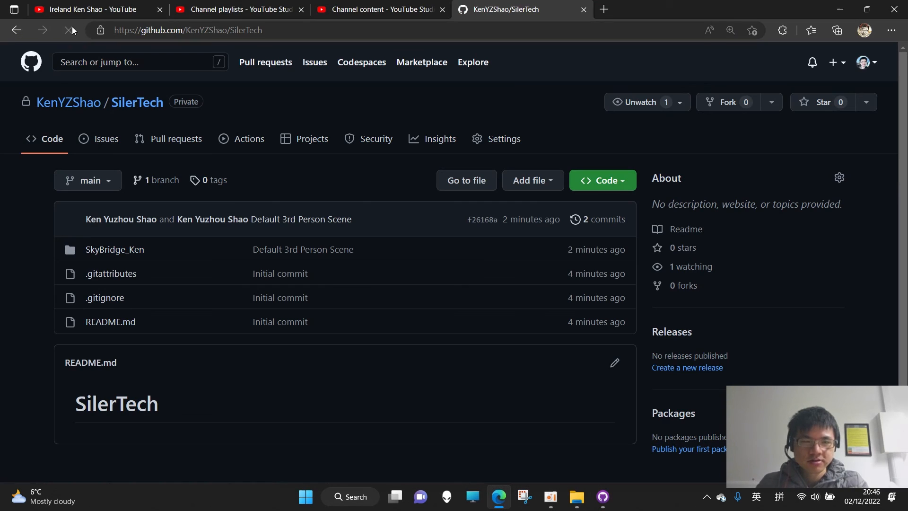
mouse_move(114, 250)
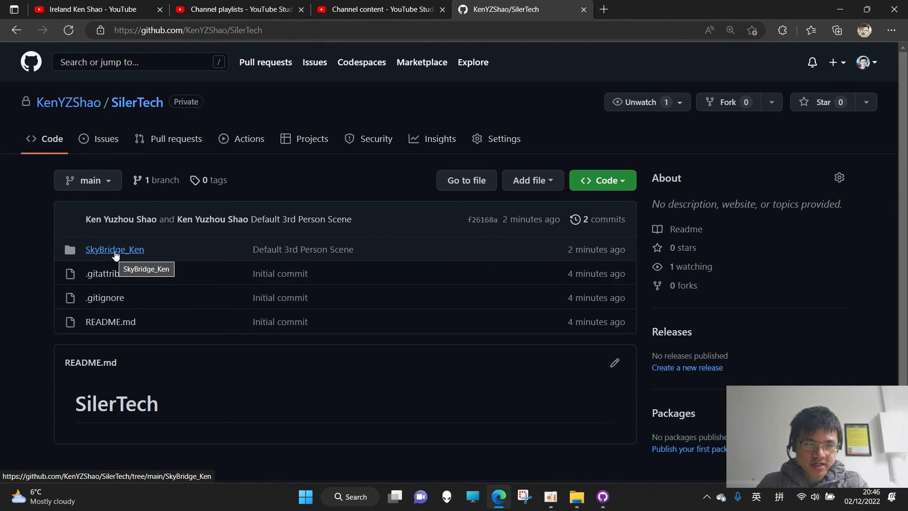
click(115, 249)
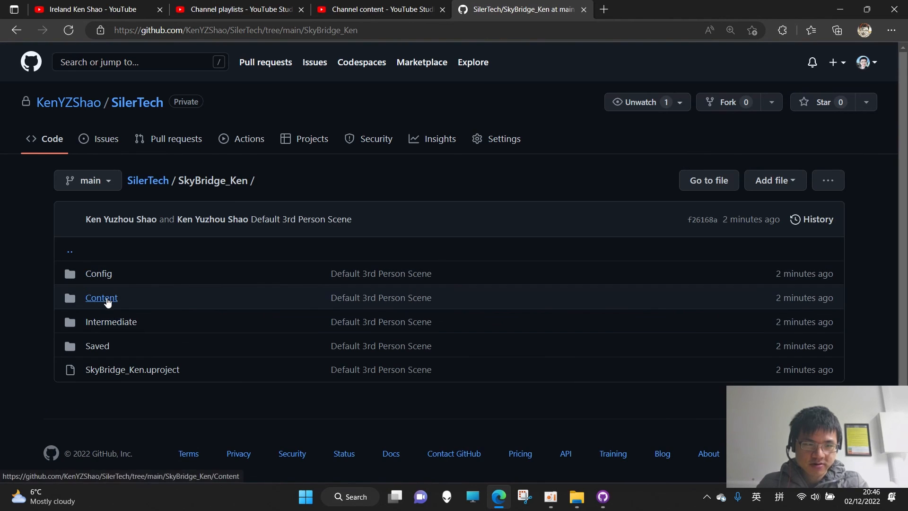
click(101, 298)
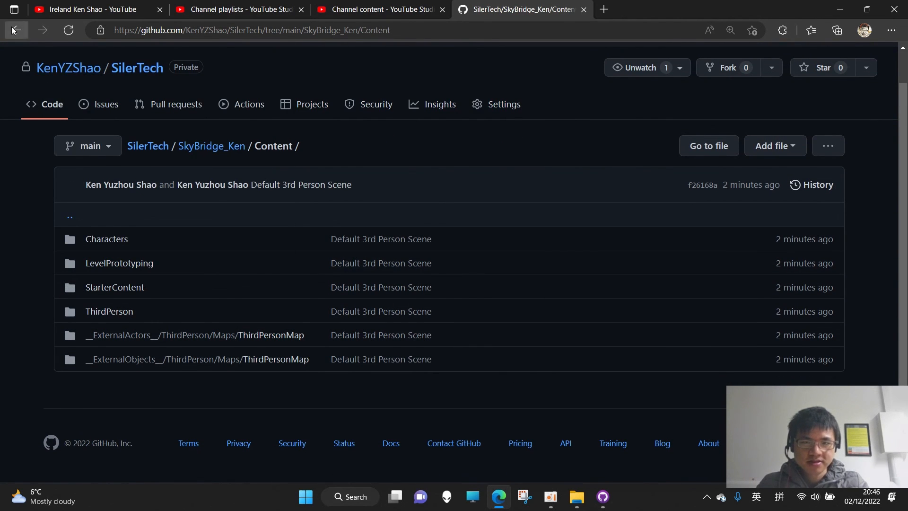
click(15, 30)
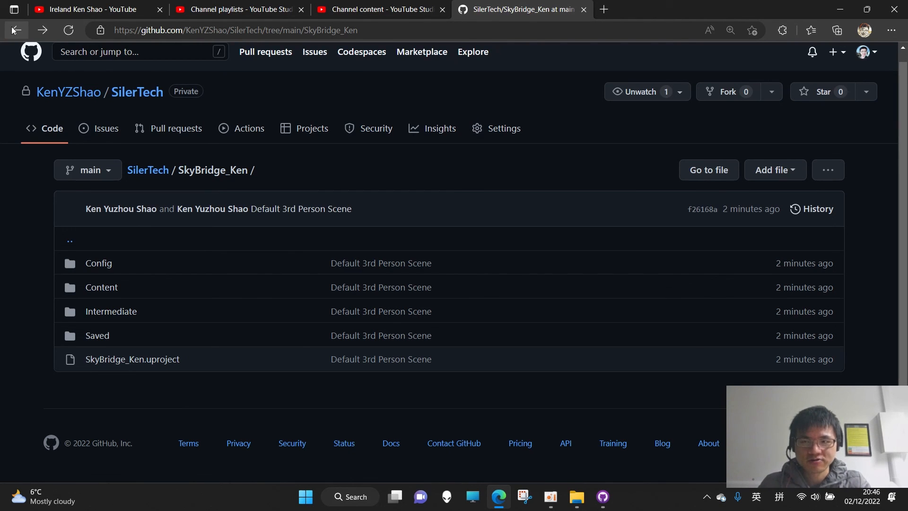
mouse_move(312, 199)
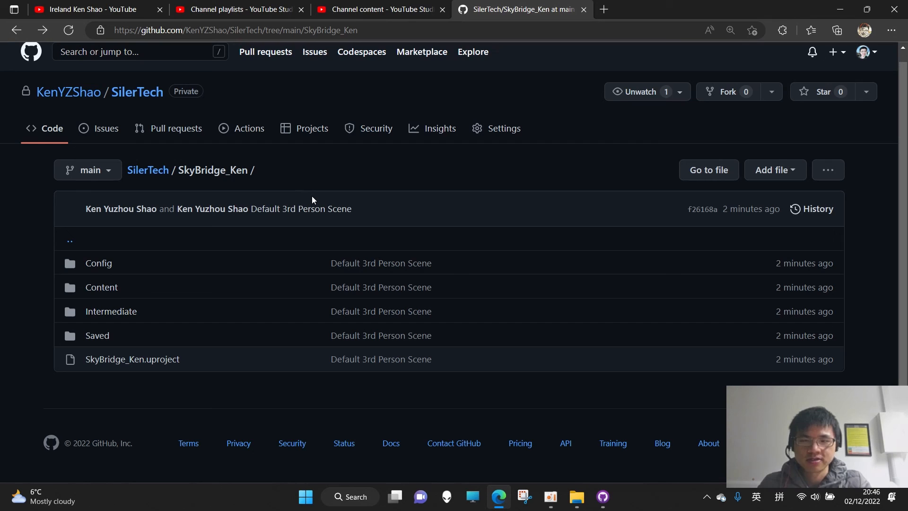